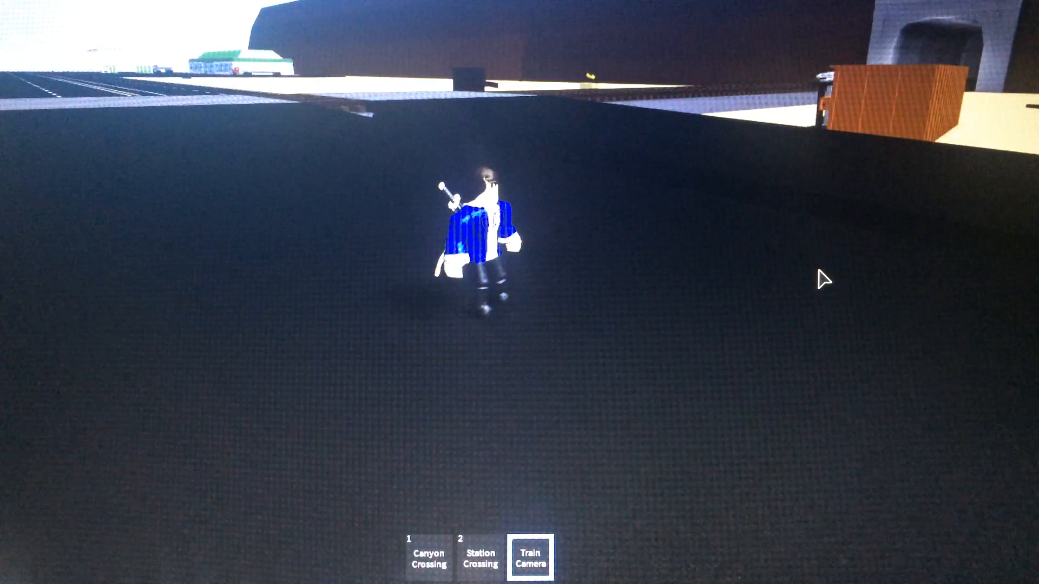
Walk the avatar from the dark lot out onto the multi-lane divided highway.
{"action": "left_click", "coordinate": [529, 557]}
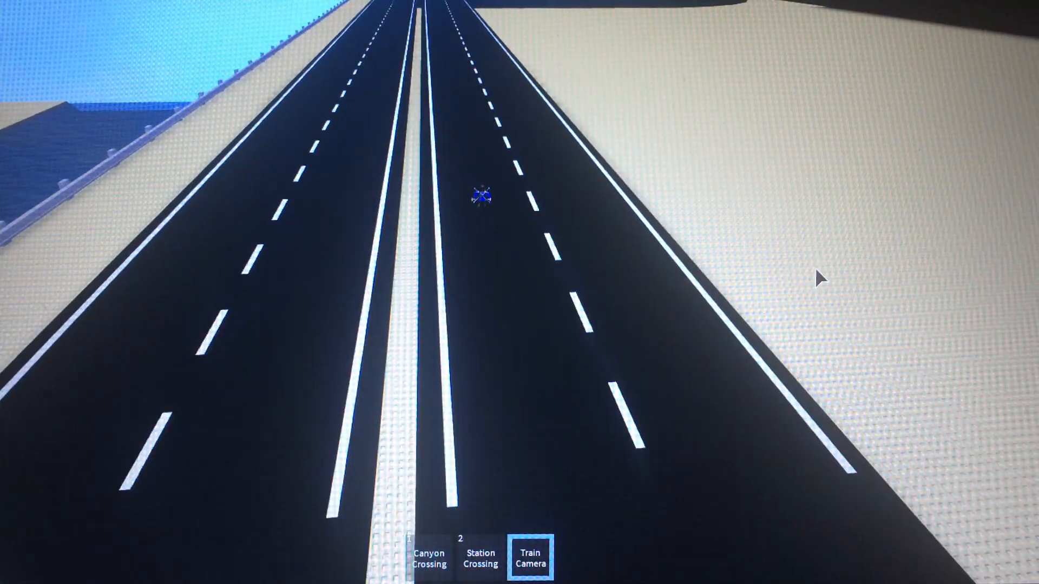
Walk onto the raised double railway tracks toward the Station Crossing with the blue truck.
{"action": "left_click", "coordinate": [530, 557]}
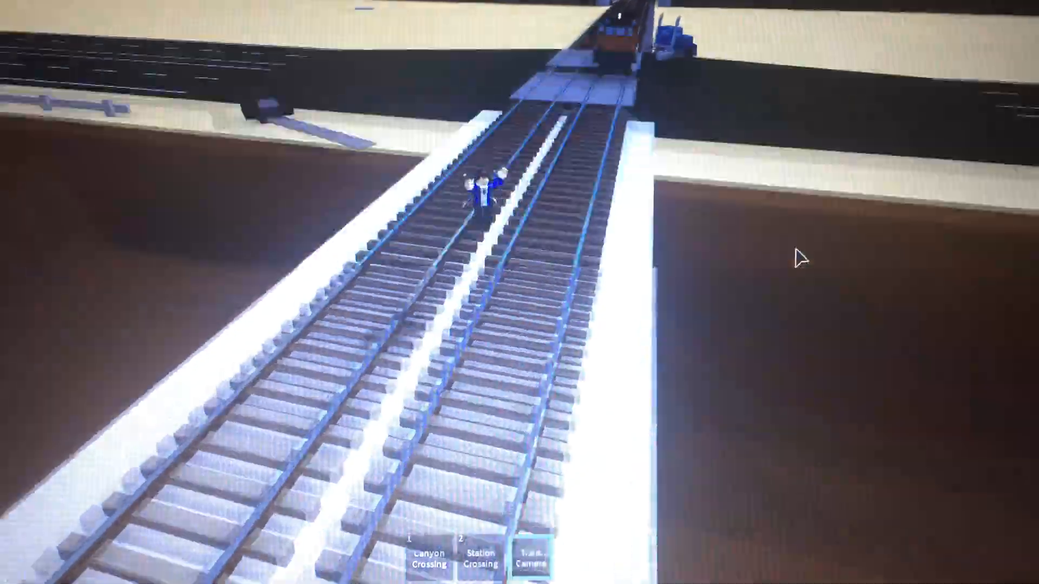
Move to the crossing where the red truck's white trailer is knocked askew.
{"action": "left_click", "coordinate": [531, 559]}
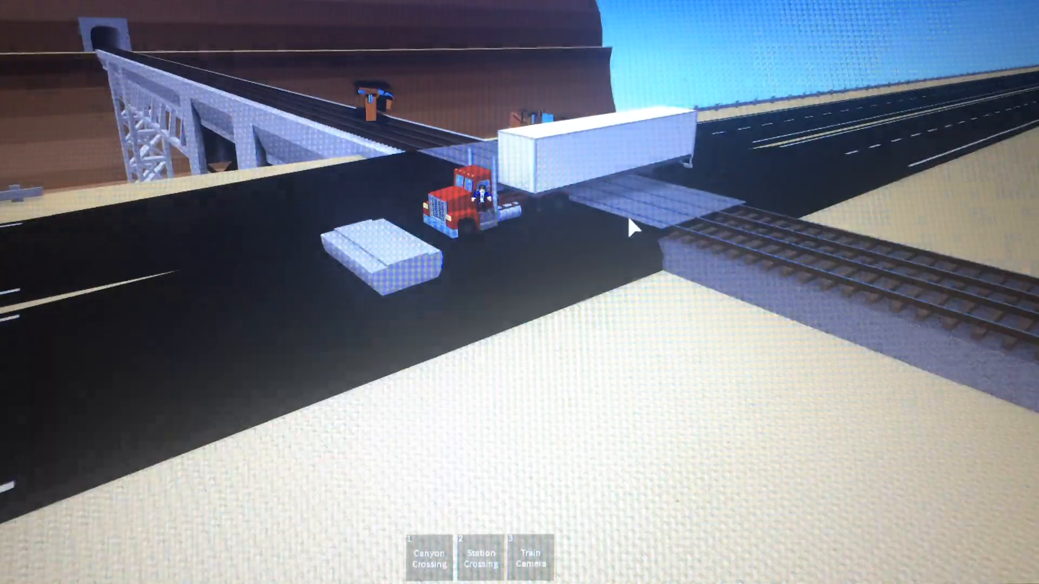
Watch the train wreck in Train Camera, then return to the highway with two blue tankers.
{"action": "left_click", "coordinate": [530, 555]}
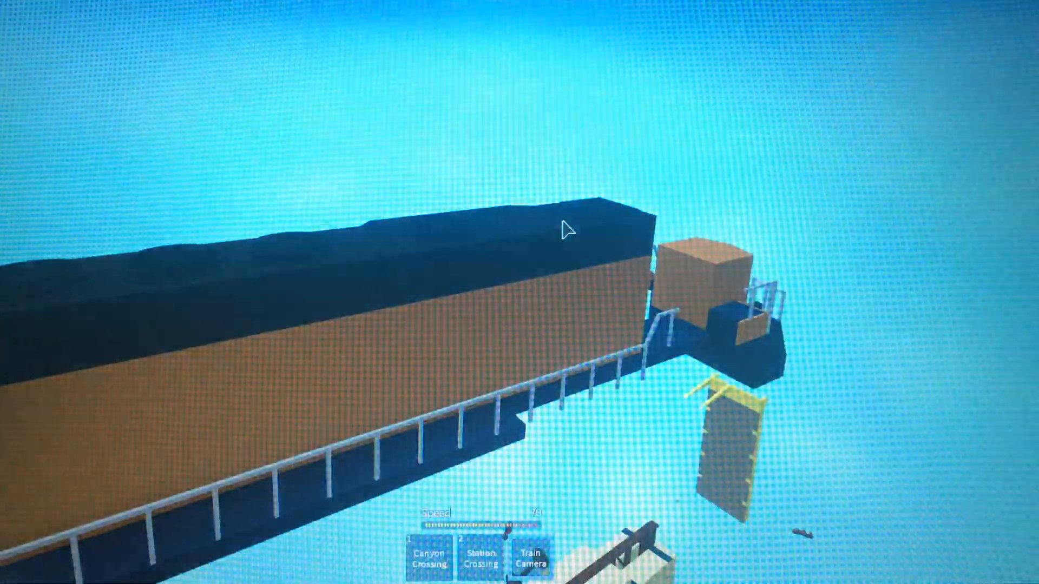
{"action": "left_click", "coordinate": [530, 557]}
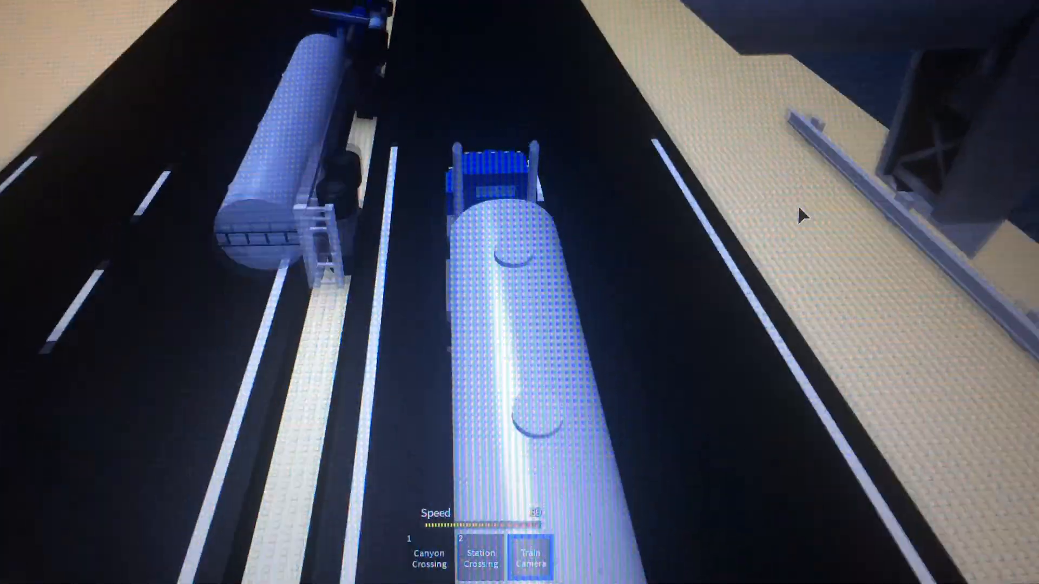
Watch the blue train pass, then walk down the highway median toward the tanker and red truck.
{"action": "left_click", "coordinate": [529, 556]}
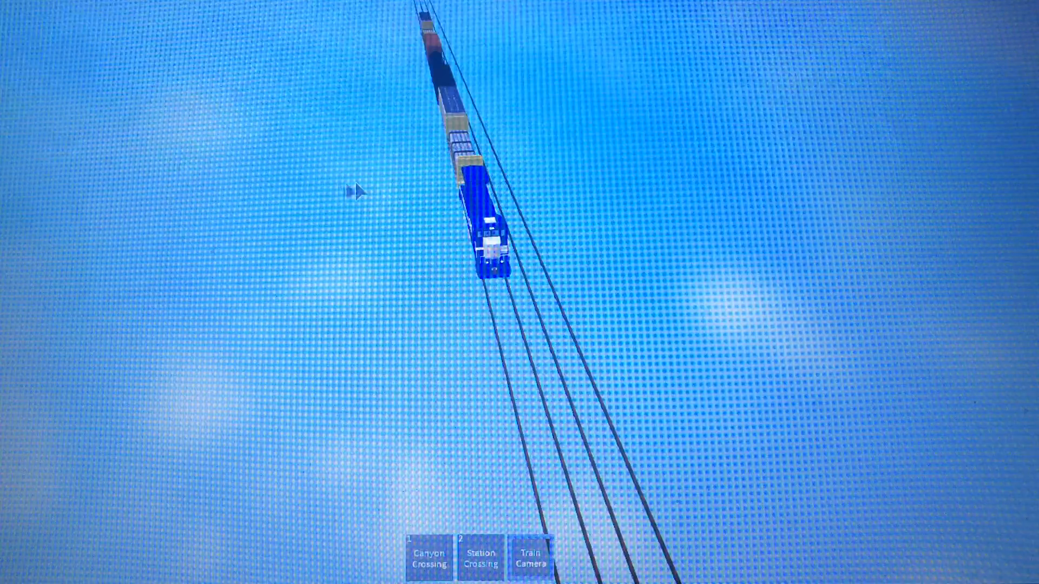
{"action": "left_click", "coordinate": [531, 556]}
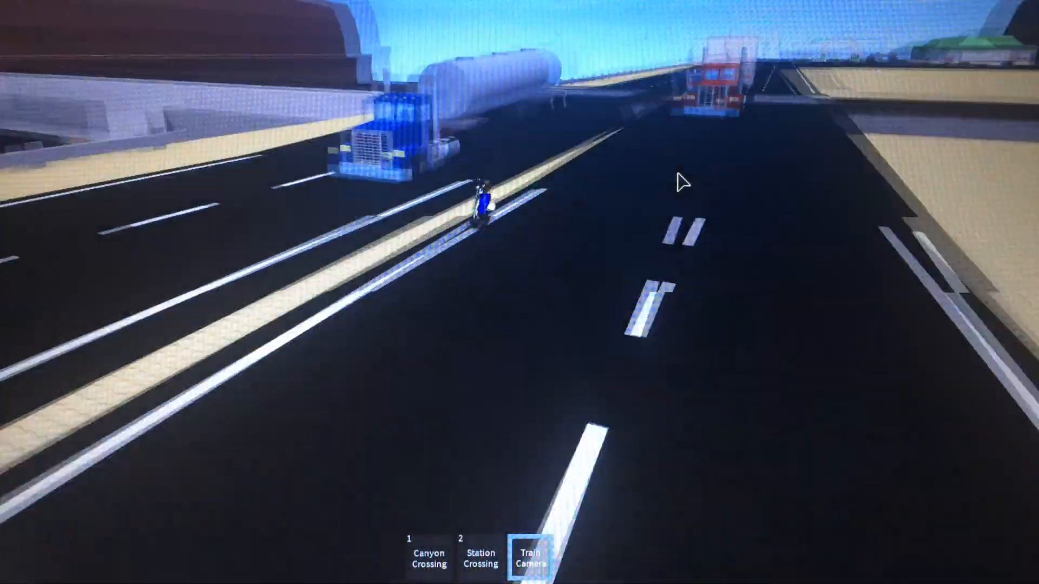
Jump the avatar onto the blue truck's cab beside the white tanker trailer.
{"action": "left_click", "coordinate": [530, 556]}
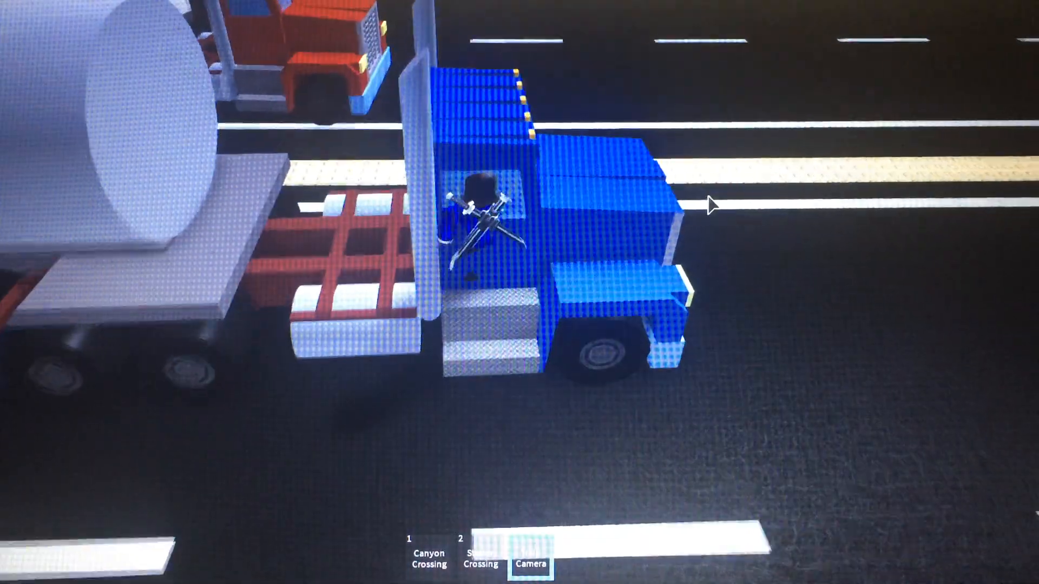
Switch to Train Camera and follow the train toward the blue tanker truck ahead.
{"action": "left_click", "coordinate": [530, 557]}
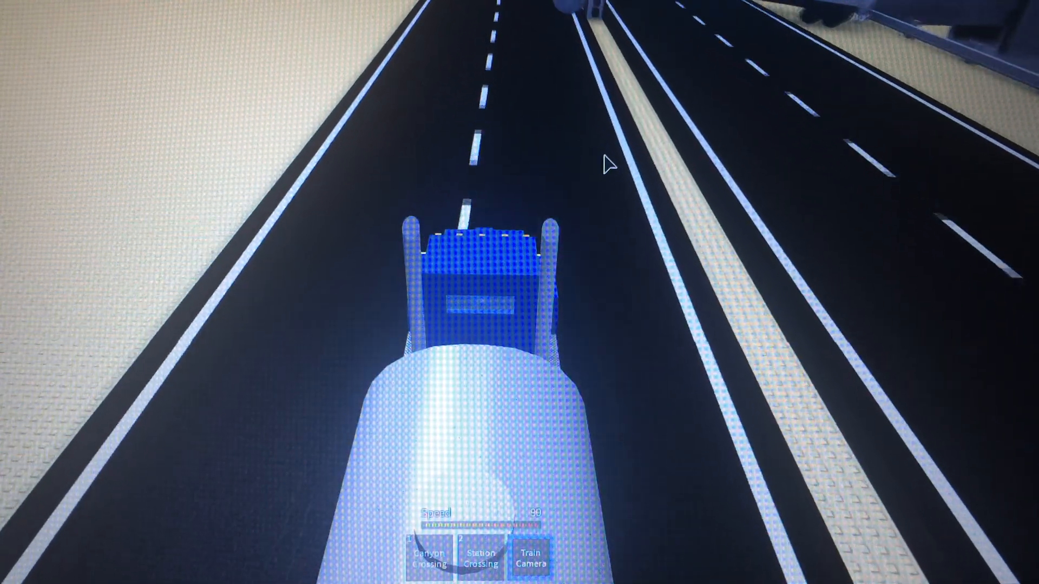
Drop the camera to ground level beside the dark truck trailer near the junction.
{"action": "left_click", "coordinate": [530, 556]}
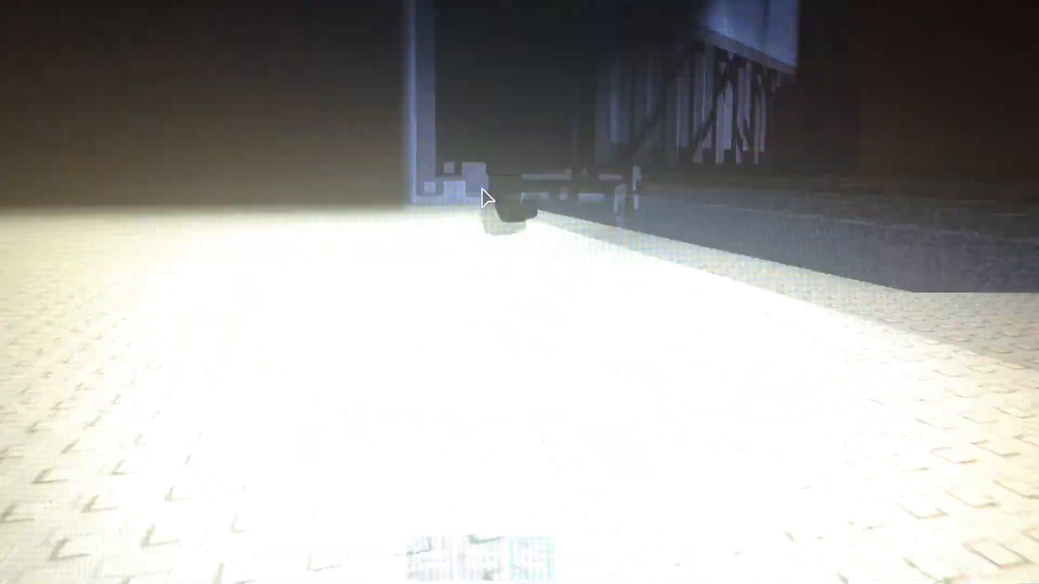
{"action": "left_click", "coordinate": [530, 555]}
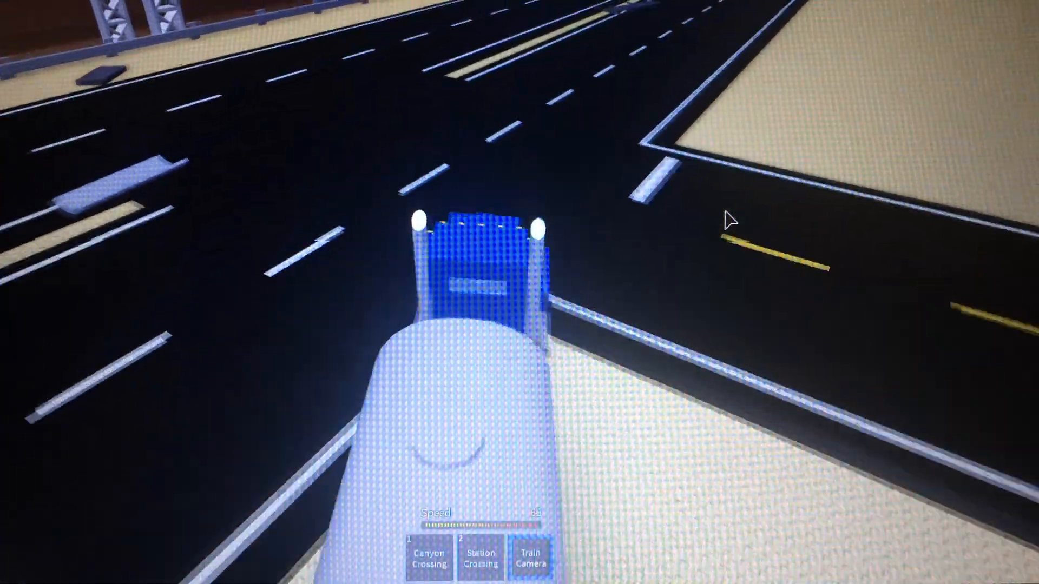
Watch the train hit the blue trucks, then leave Train Camera back to the avatar.
{"action": "left_click", "coordinate": [530, 556]}
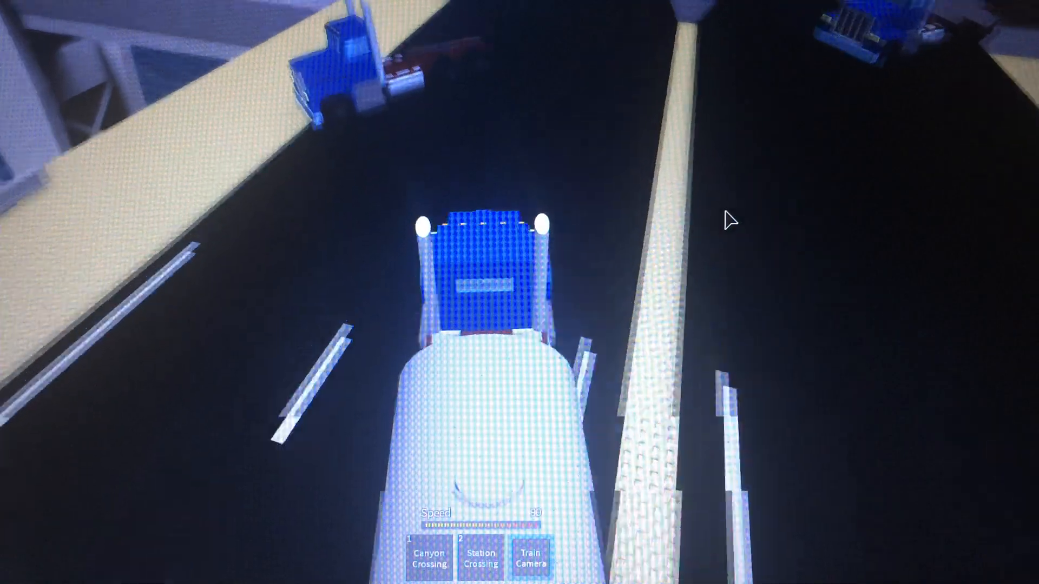
{"action": "left_click", "coordinate": [530, 555]}
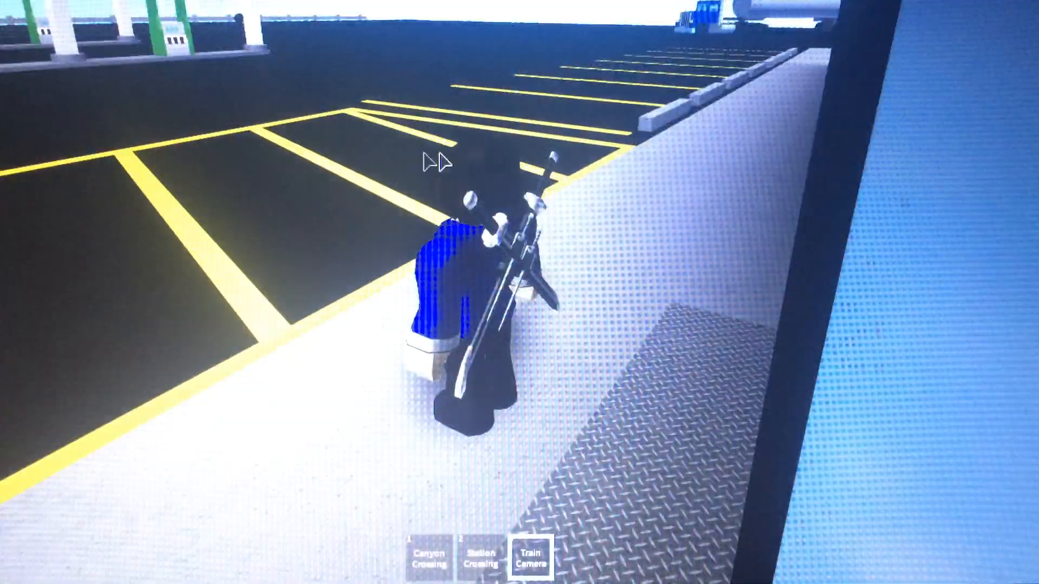
Walk the glowing blue avatar onto the sidewalk by the brick building.
{"action": "left_click", "coordinate": [531, 554]}
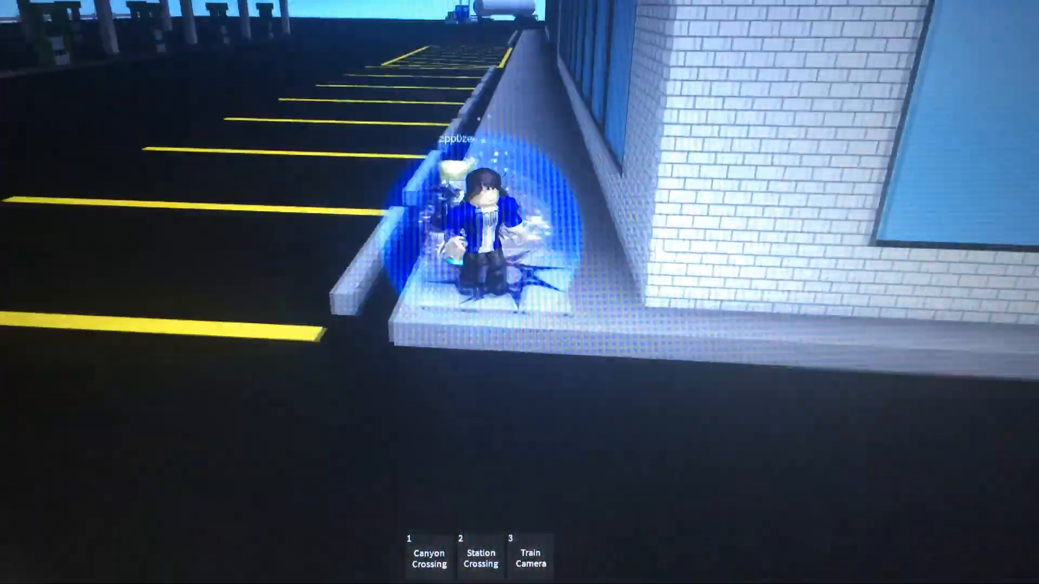
{"action": "left_click", "coordinate": [531, 556]}
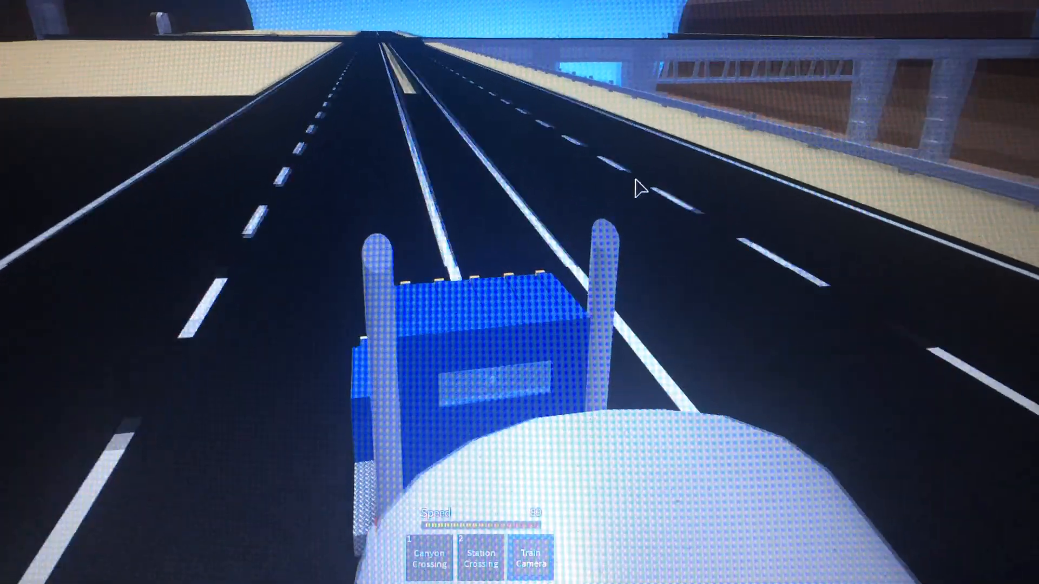
Switch to Train Camera to watch the blue tanker truck approach past the gas station.
{"action": "left_click", "coordinate": [530, 555]}
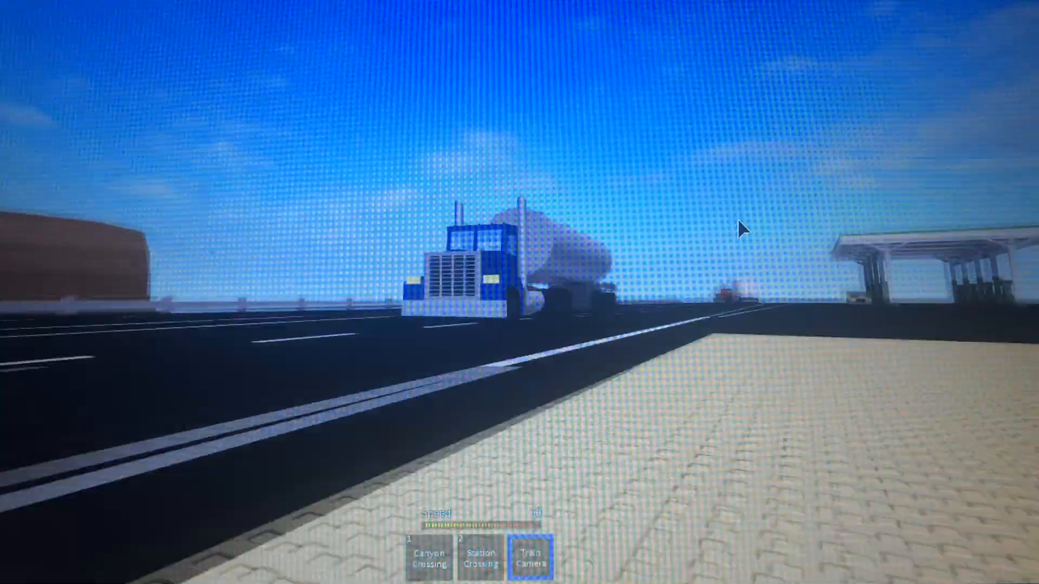